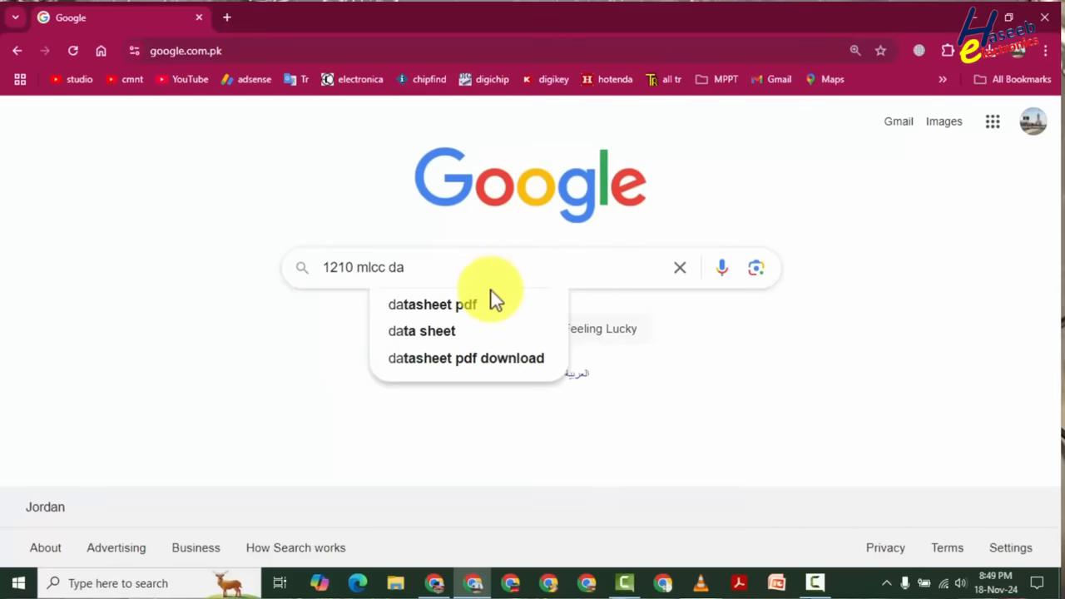
Search Google for '1210 mlcc datasheet pdf' and scroll to the Samsung Electro-Mechanics result.
left_click(432, 303)
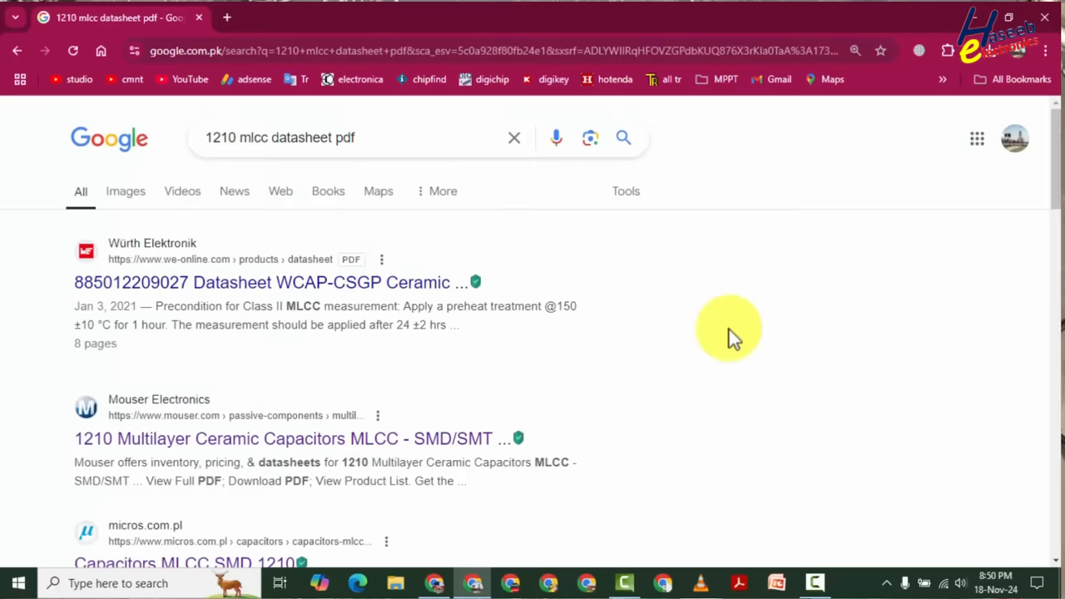
mouse_move(342, 314)
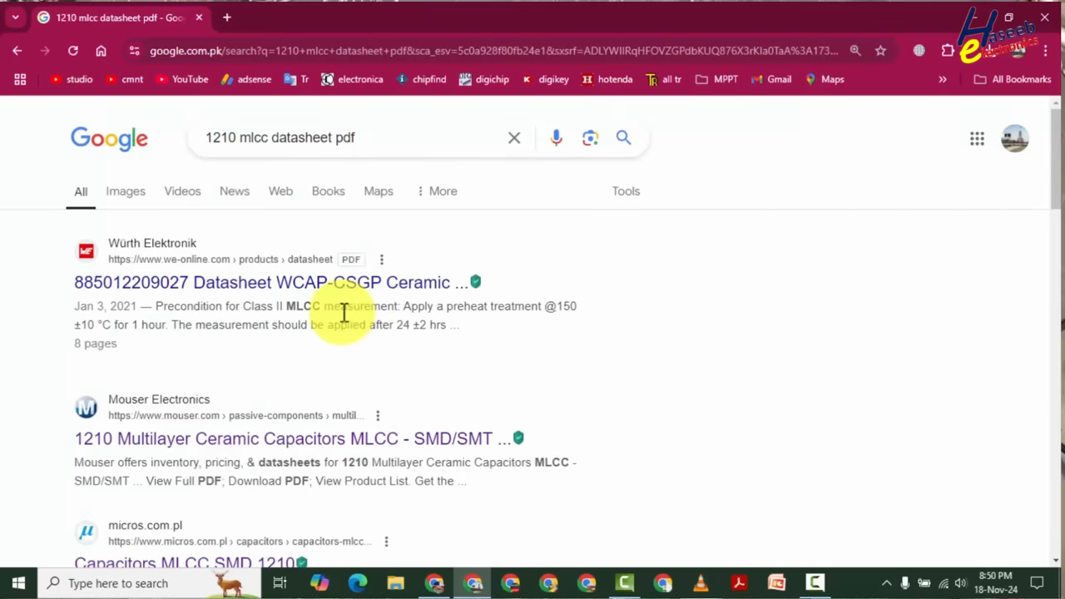
scroll("down", 3)
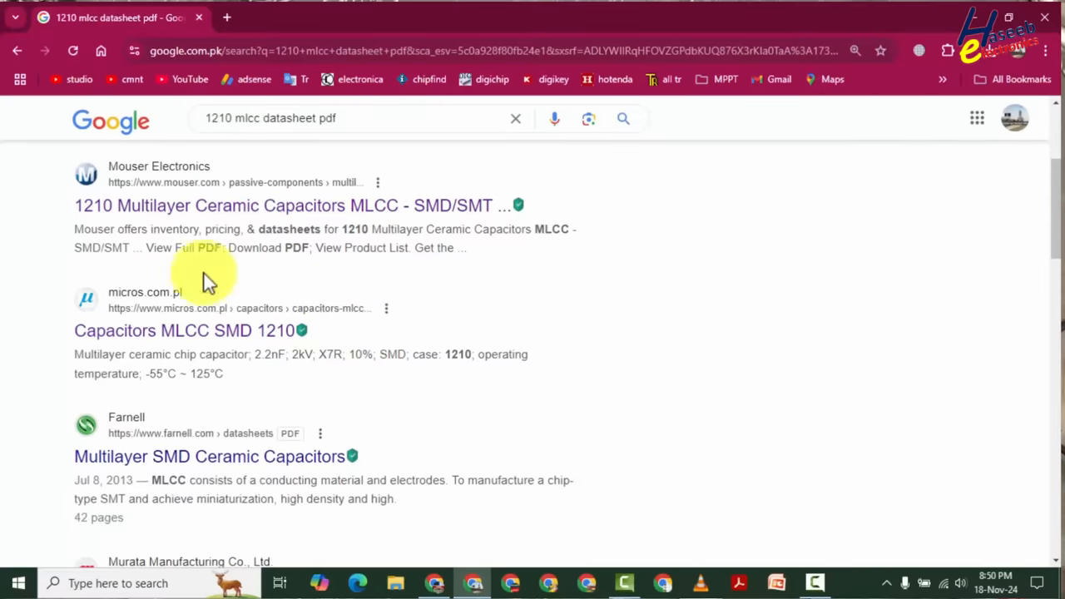
scroll("down", 3)
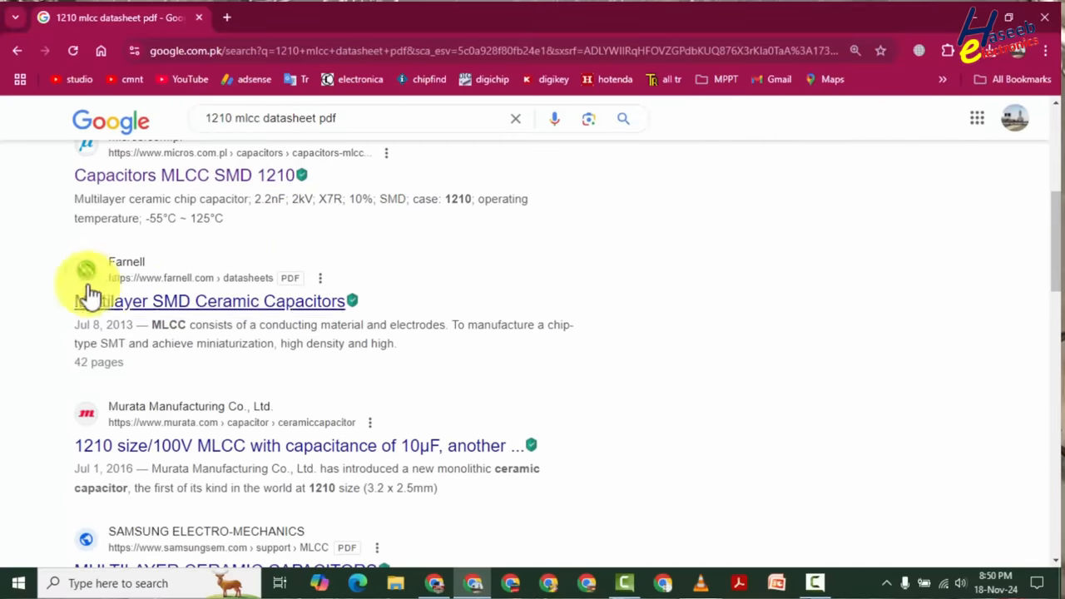
scroll("down", 3)
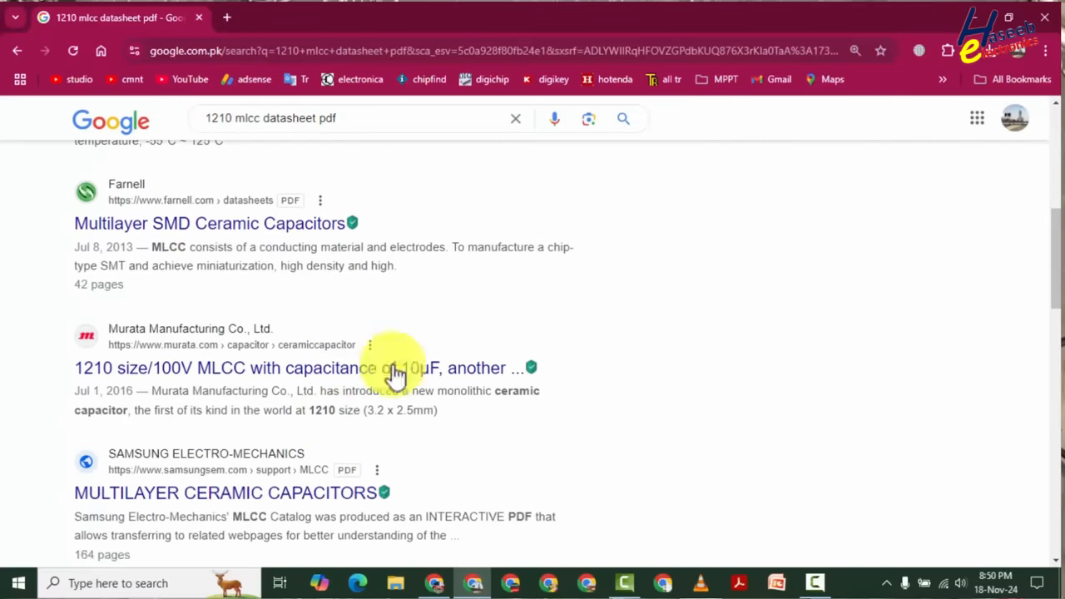
scroll("down", 3)
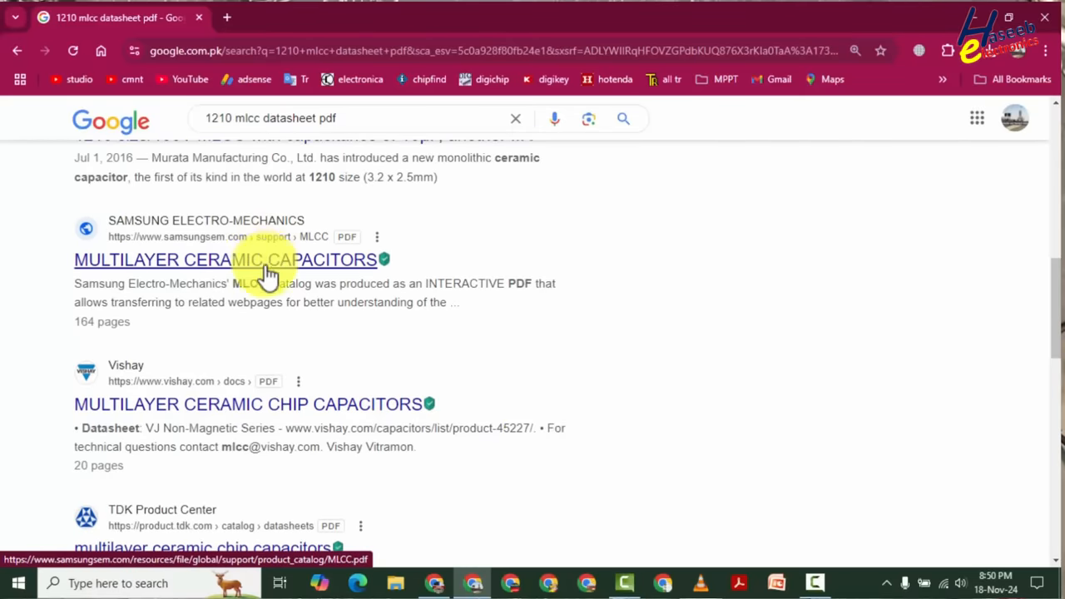
mouse_move(219, 266)
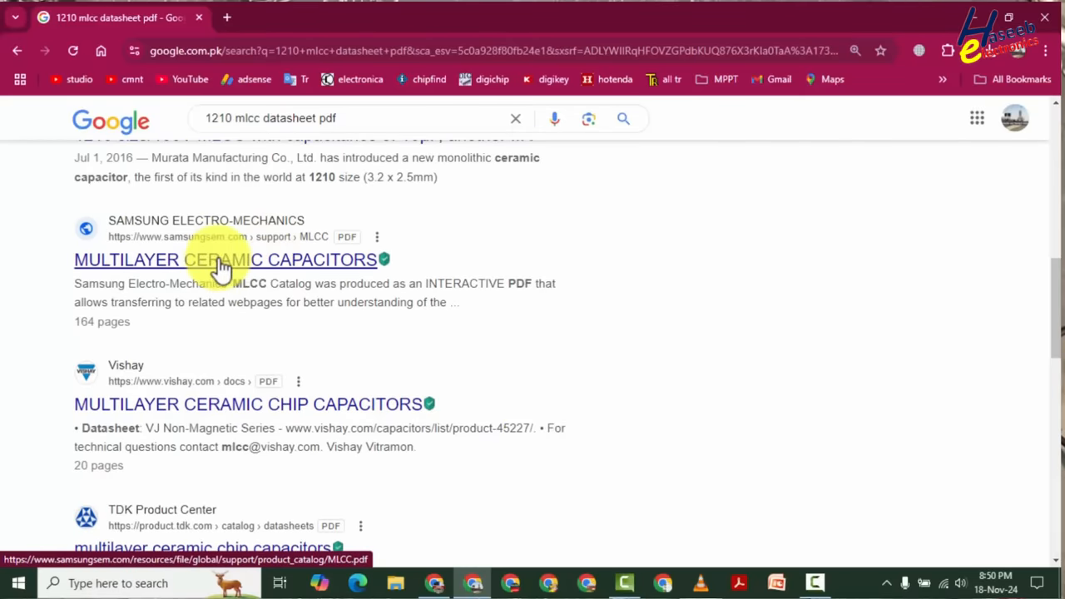
Open Samsung's 'MULTILAYER CERAMIC CAPACITORS' MLCC.pdf result in Chrome.
left_click(225, 259)
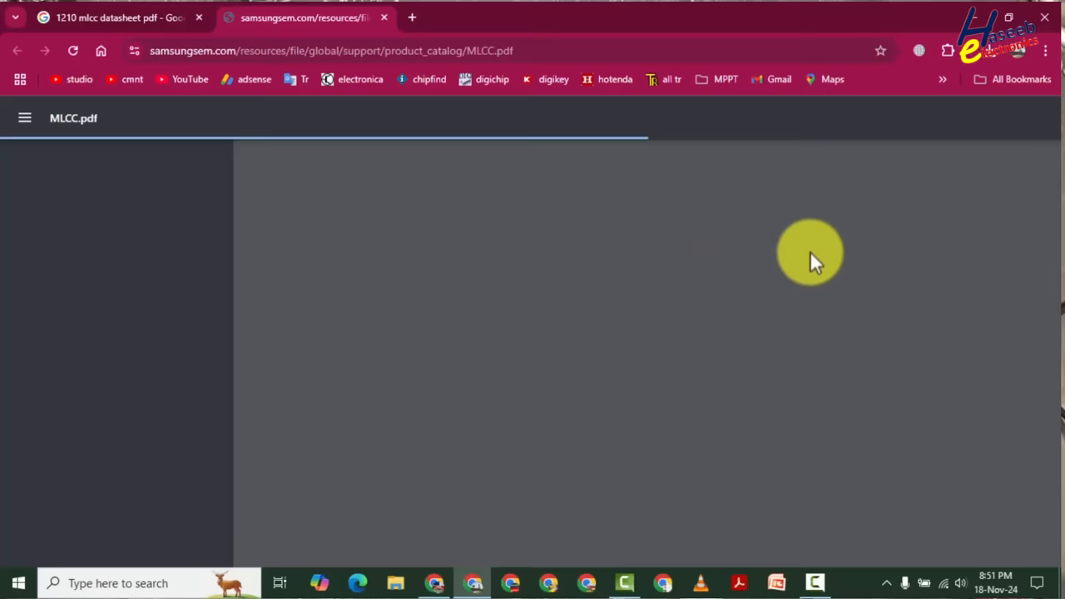
mouse_move(807, 391)
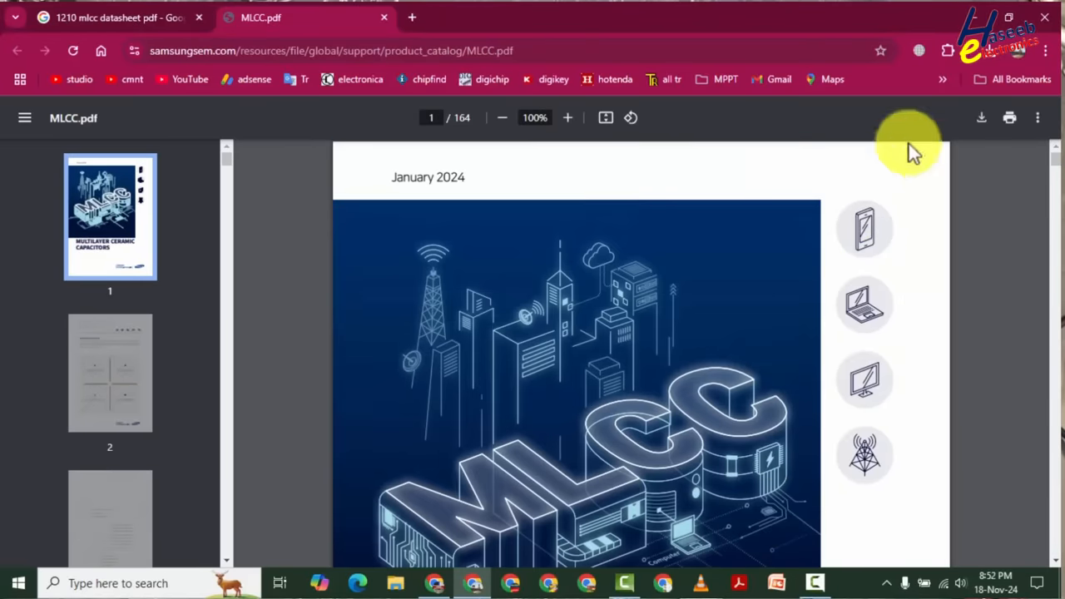
mouse_move(980, 125)
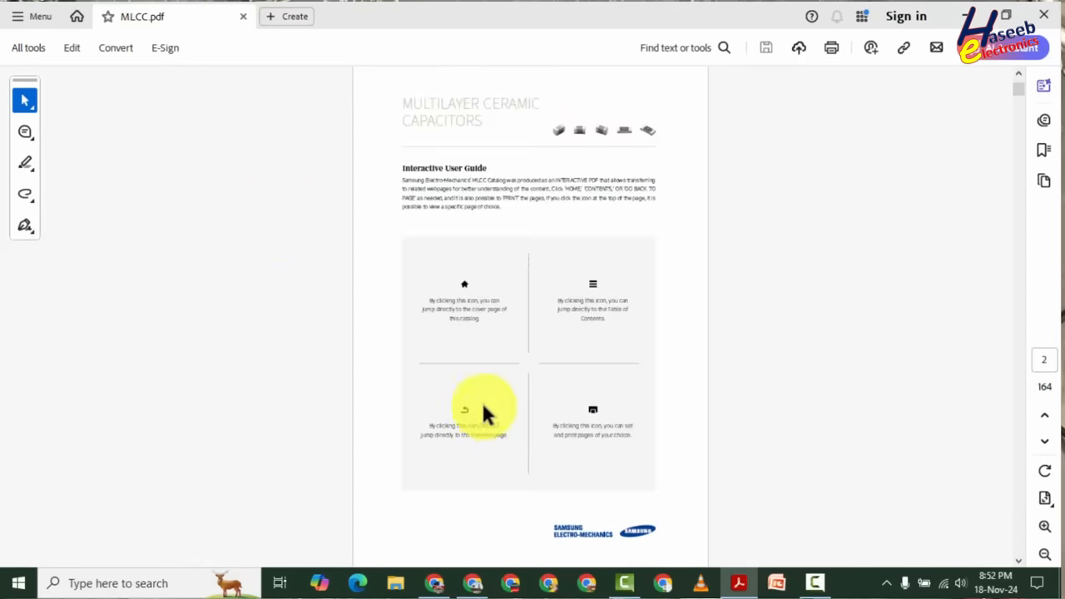
From the MLCC catalog's Contents page, jump to the Part Numbering section.
left_click(464, 407)
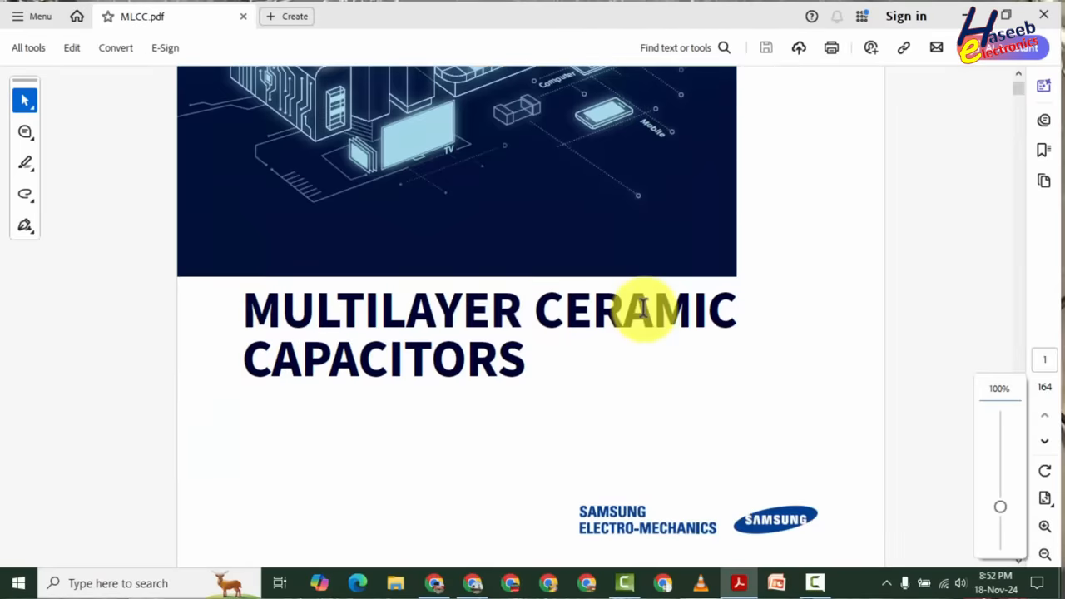
scroll("down", 3)
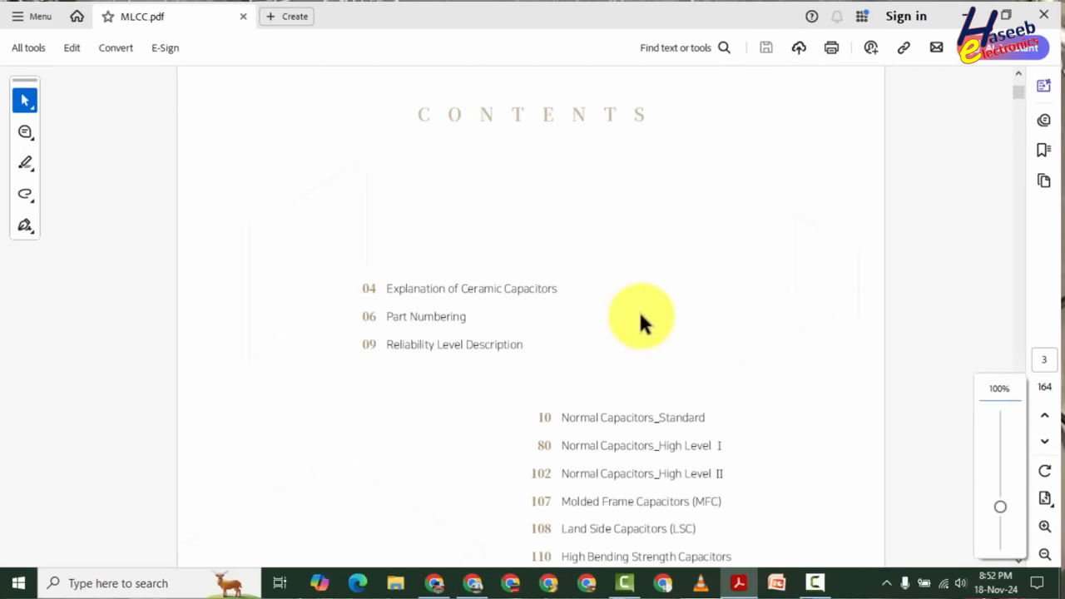
left_click(471, 288)
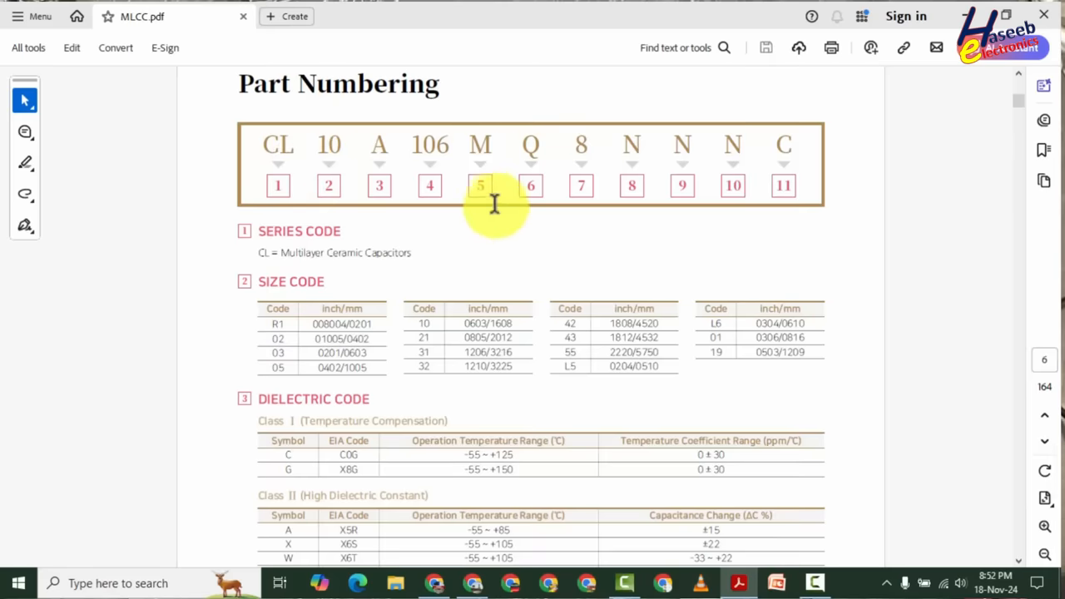
mouse_move(273, 293)
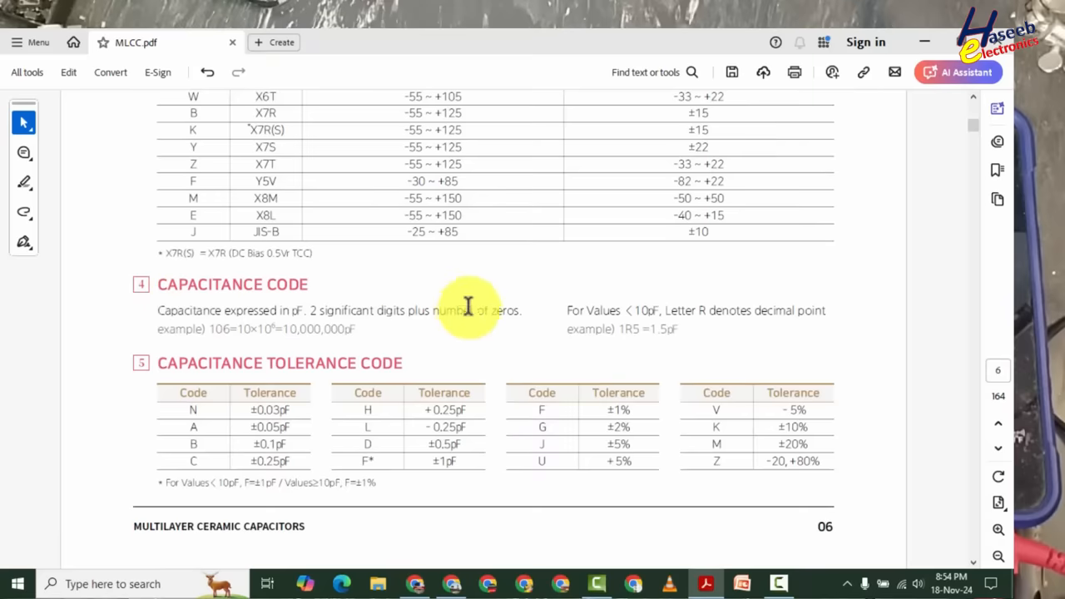
mouse_move(499, 345)
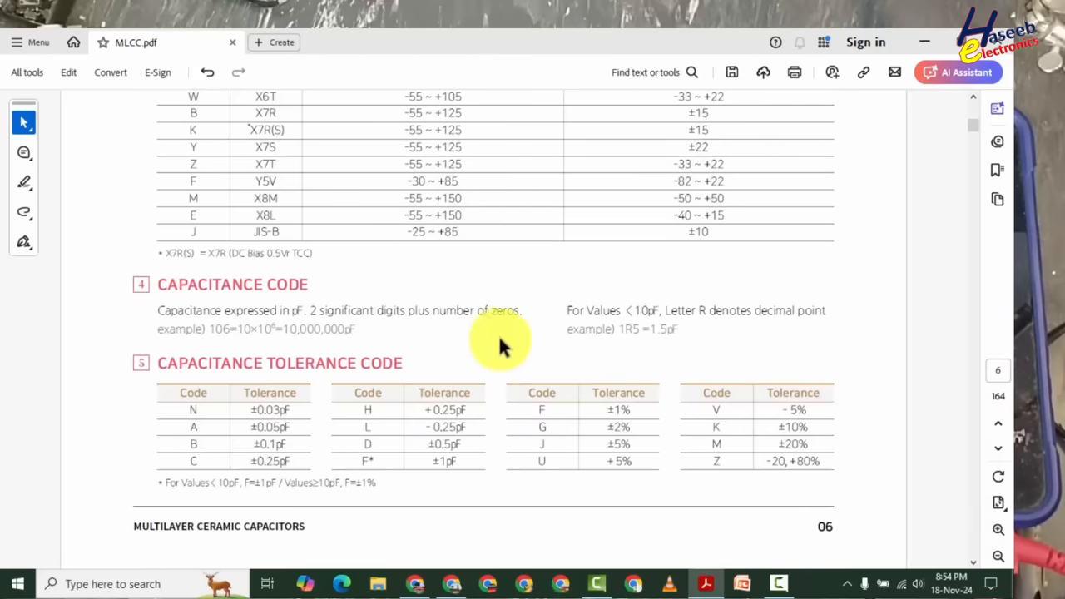
Scroll to section 7, the Thickness Code table showing 2.5 ± 0.2 mm for 1210/3225.
scroll("down", 3)
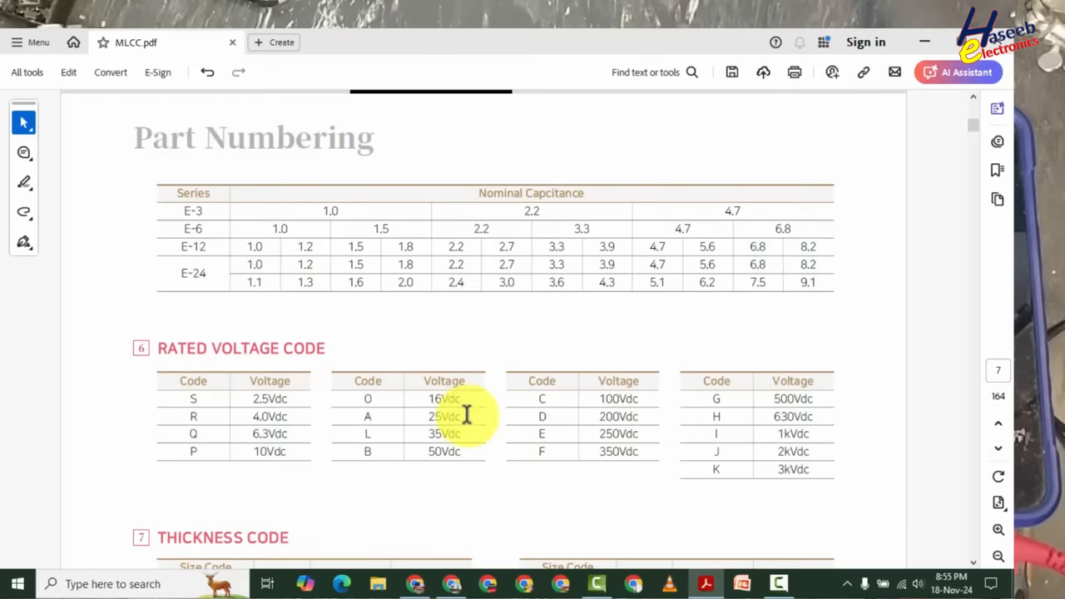
scroll("down", 3)
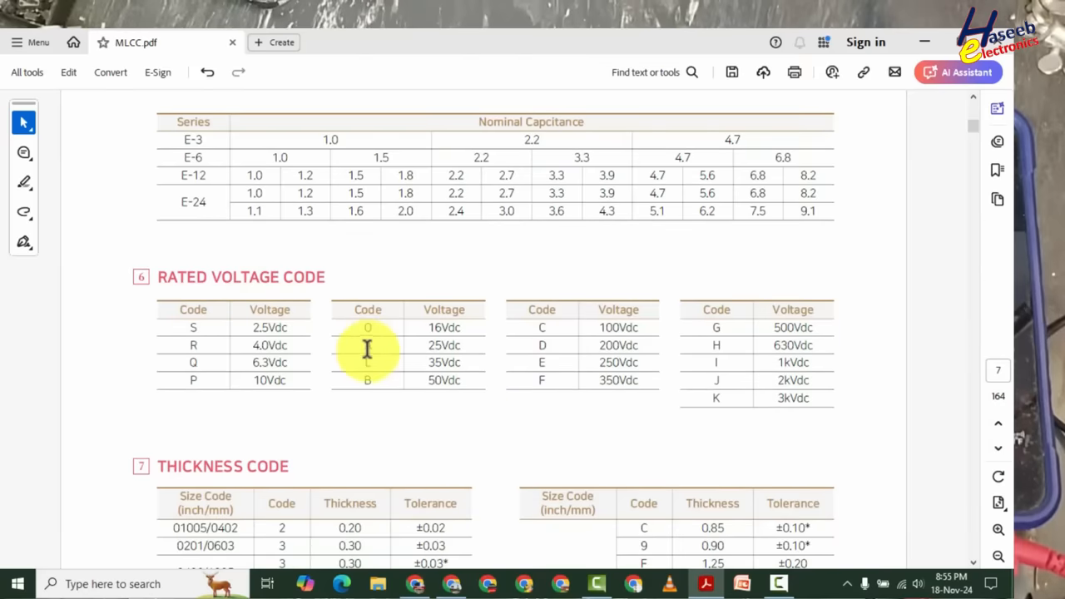
scroll("down", 3)
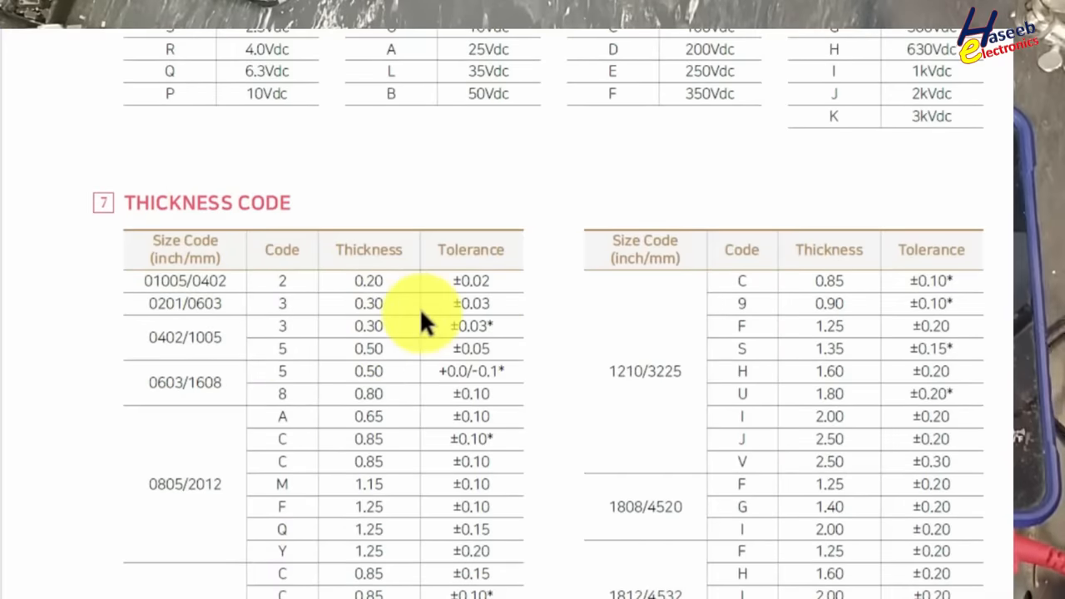
scroll("down", 3)
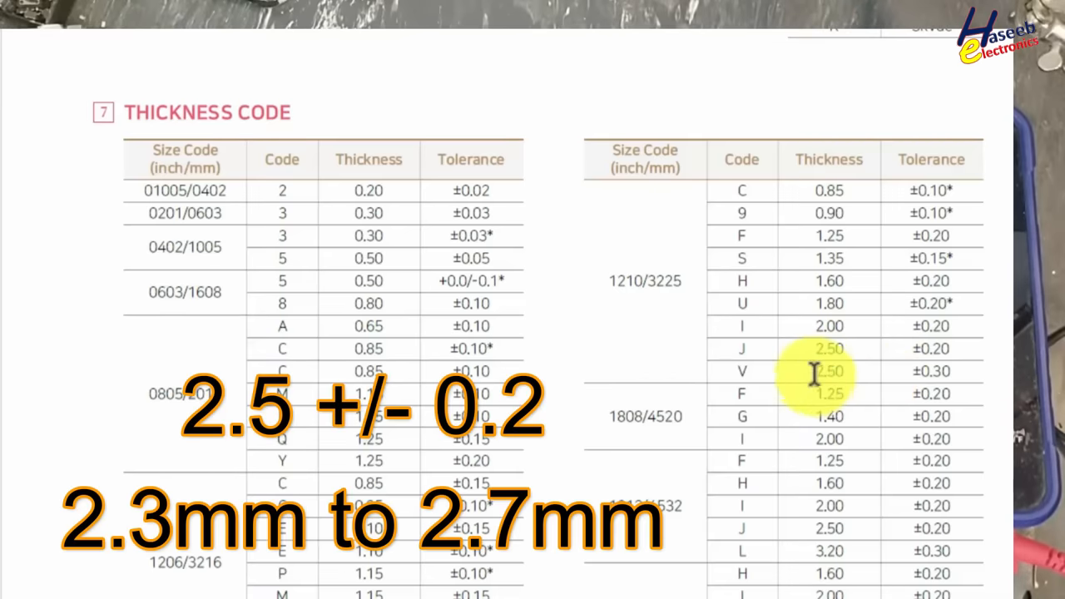
scroll("down", 3)
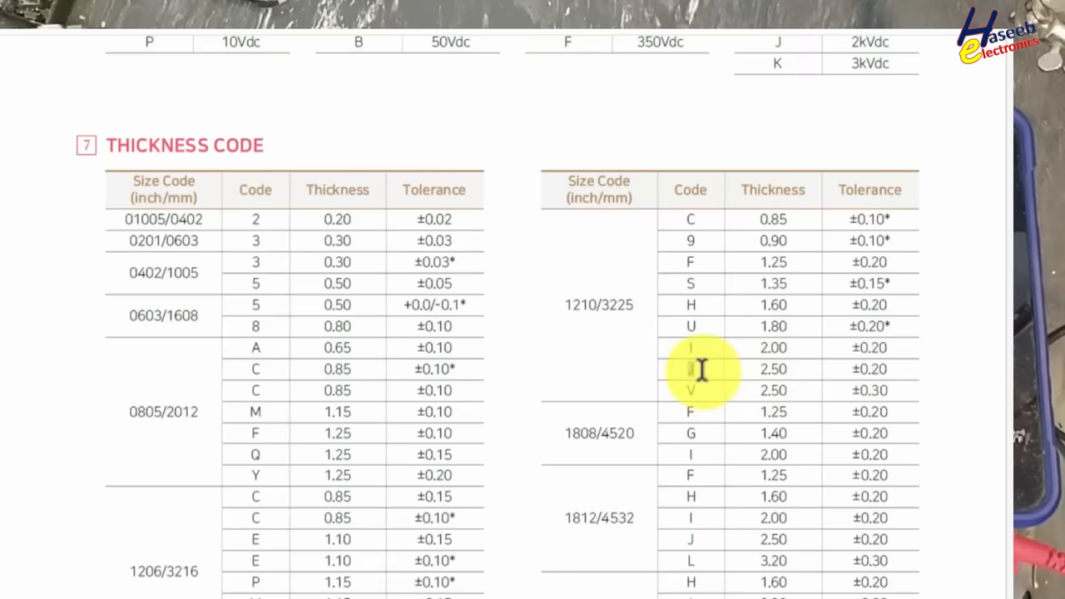
scroll("down", 3)
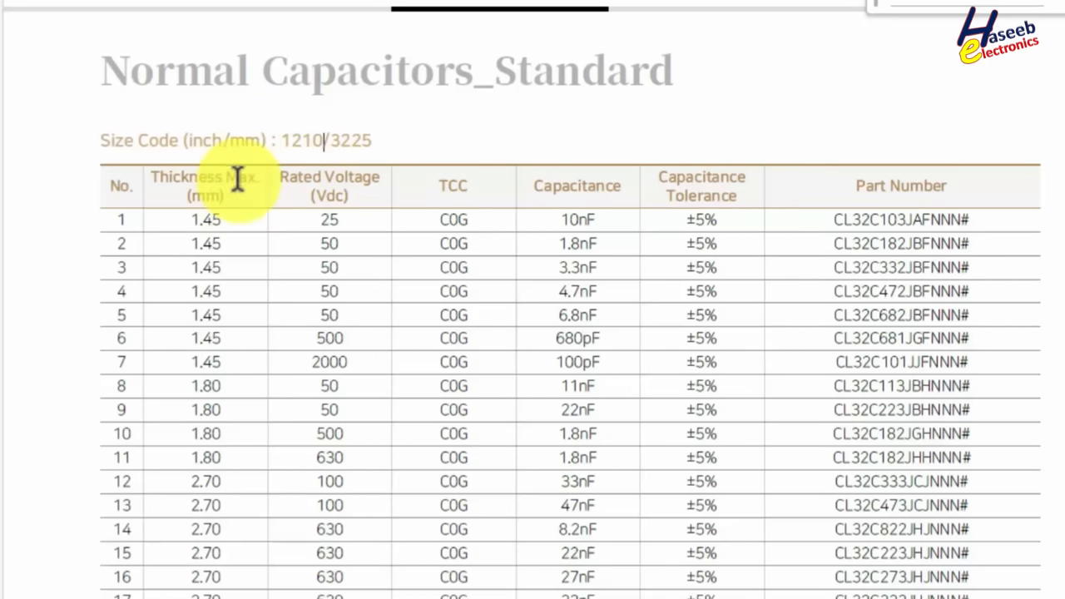
mouse_move(220, 474)
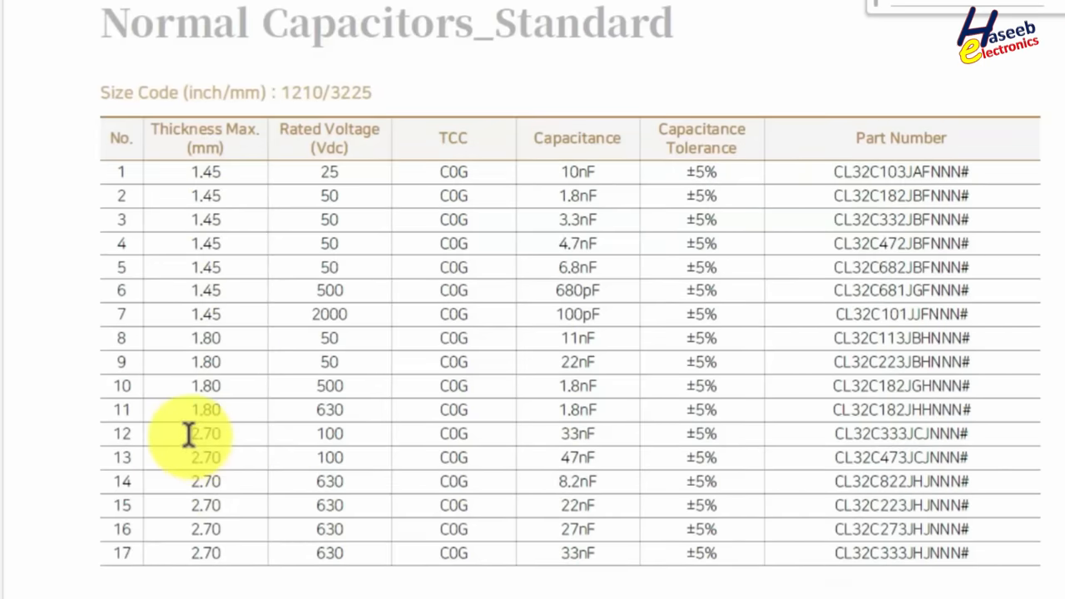
Select the 2.70 mm maximum thickness in row 12 of the 1210/3225 standard table.
double_click(207, 432)
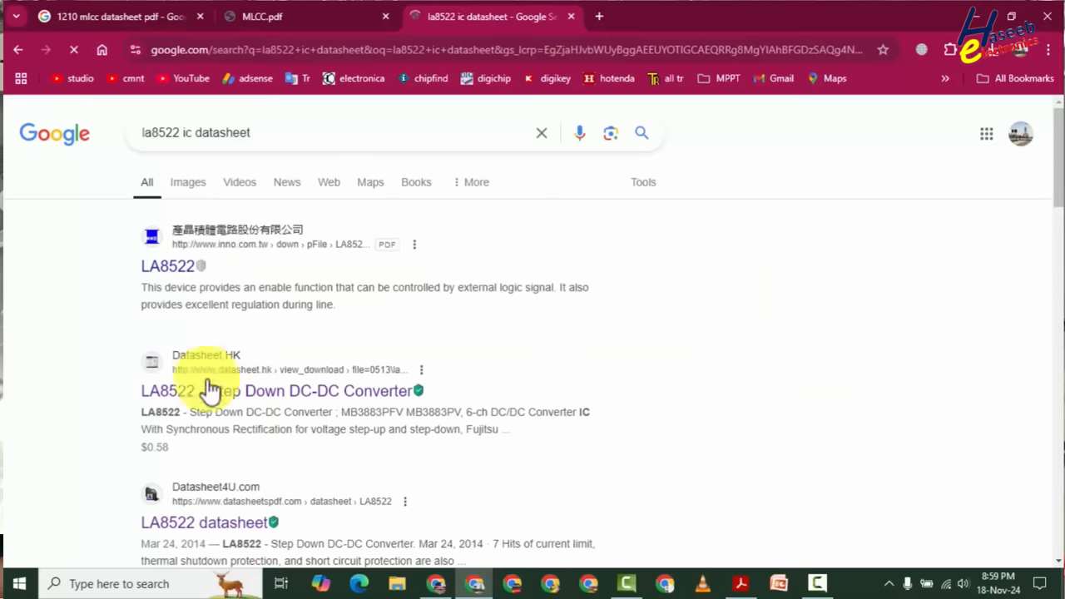
Open the Datasheet.HK result for LA8522 and start its datasheet PDF download.
right_click(208, 390)
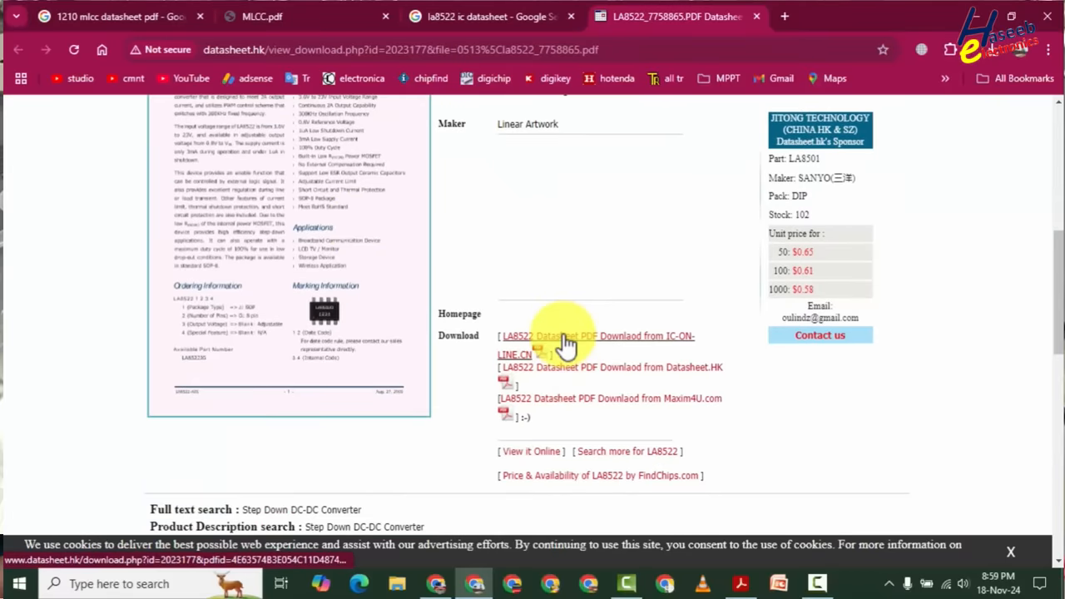
left_click(565, 341)
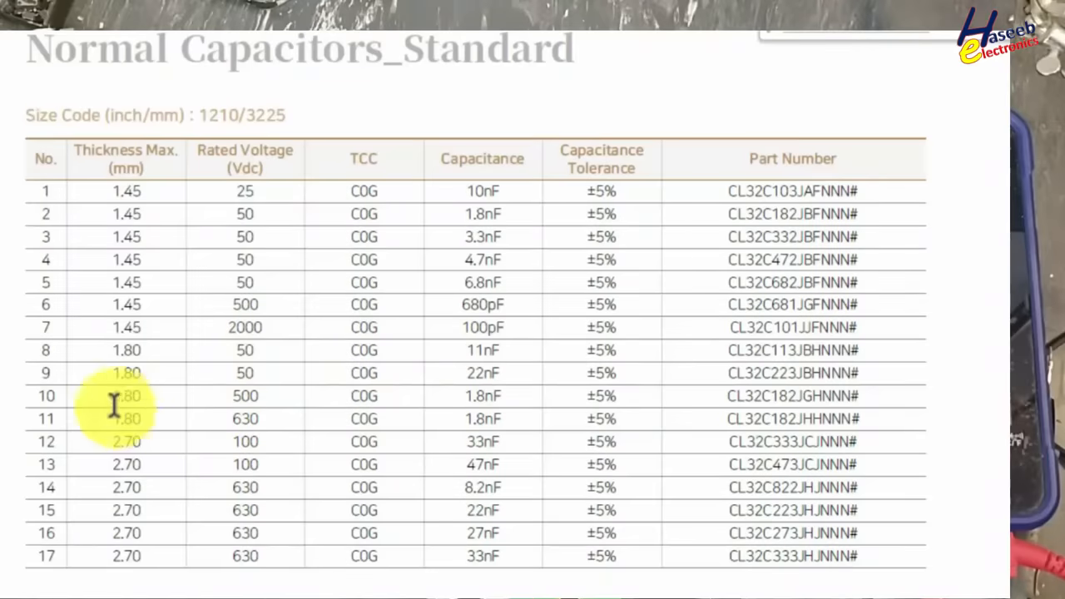
mouse_move(256, 441)
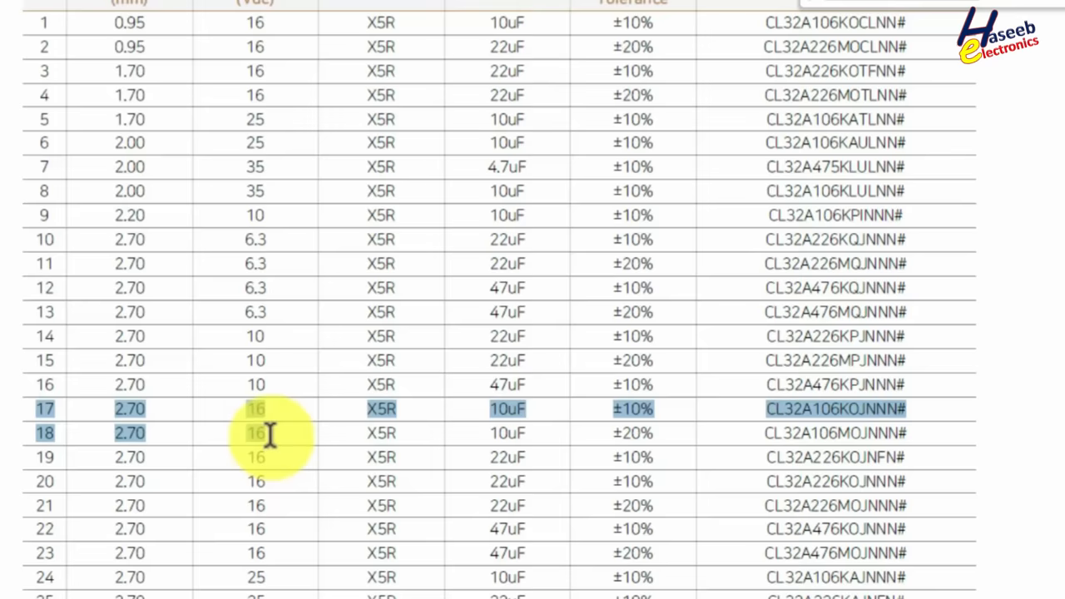
Highlight the 16 V X5R 22uF CL32A226 entries in rows 17–18.
left_click_drag(270, 433, 399, 529)
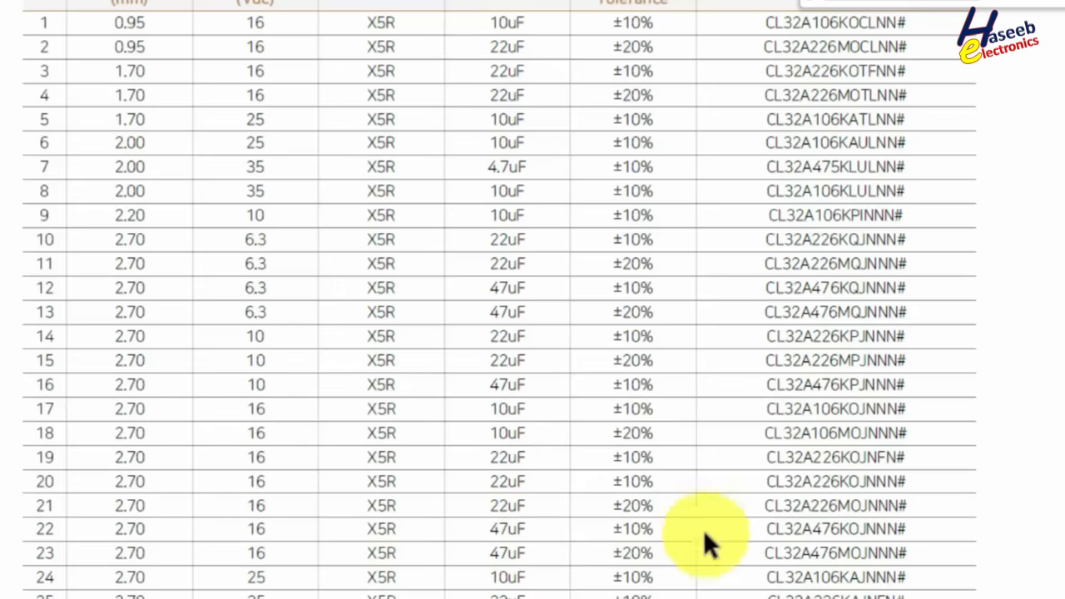
mouse_move(840, 541)
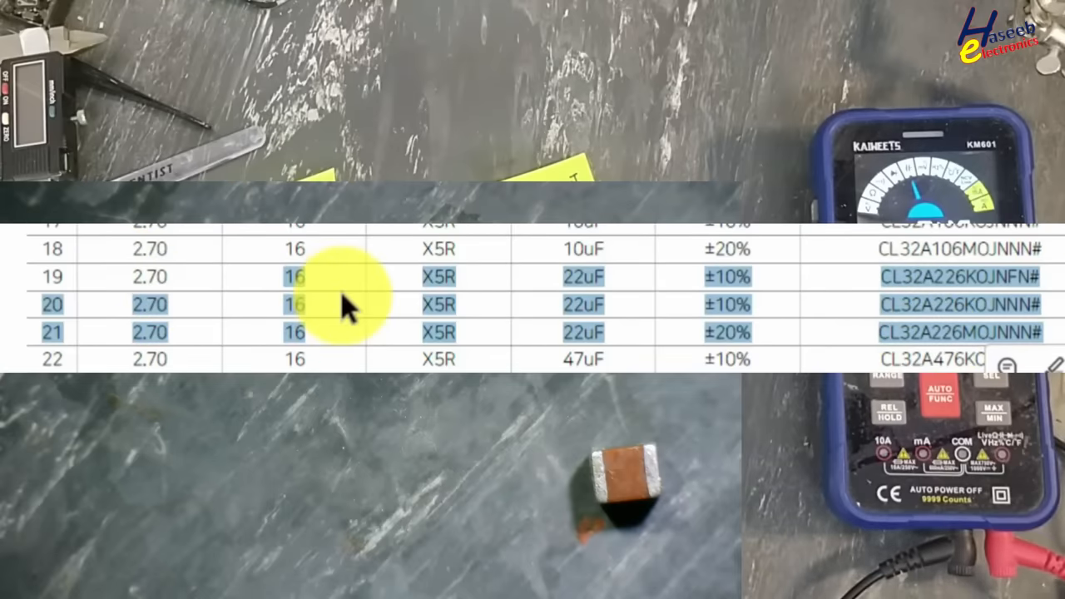
mouse_move(632, 313)
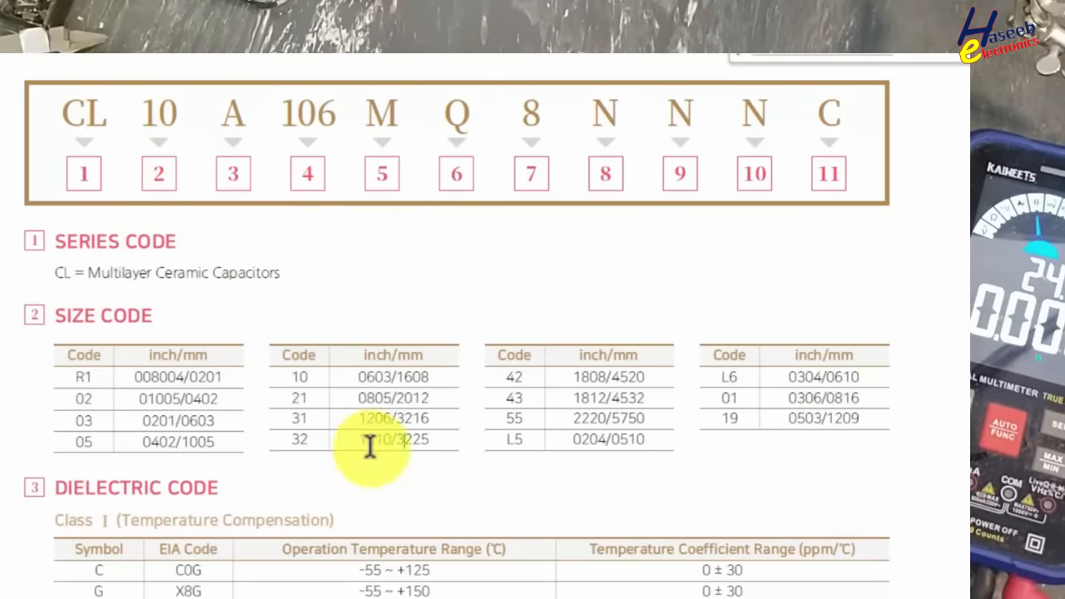
mouse_move(419, 466)
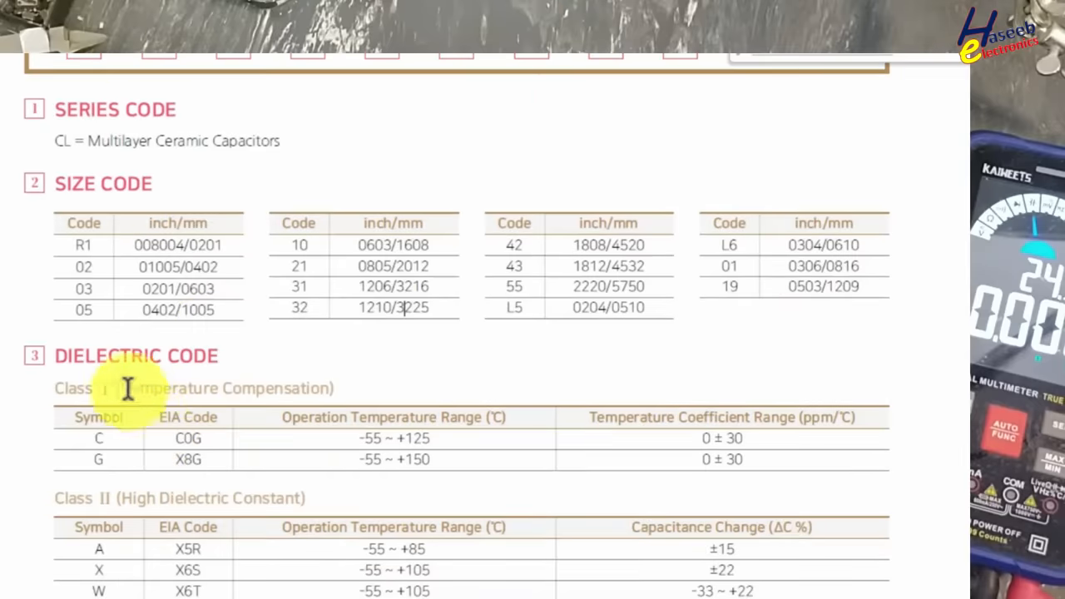
Scroll to the Class II dielectric table and select code M (X8M, ±50%).
scroll("down", 3)
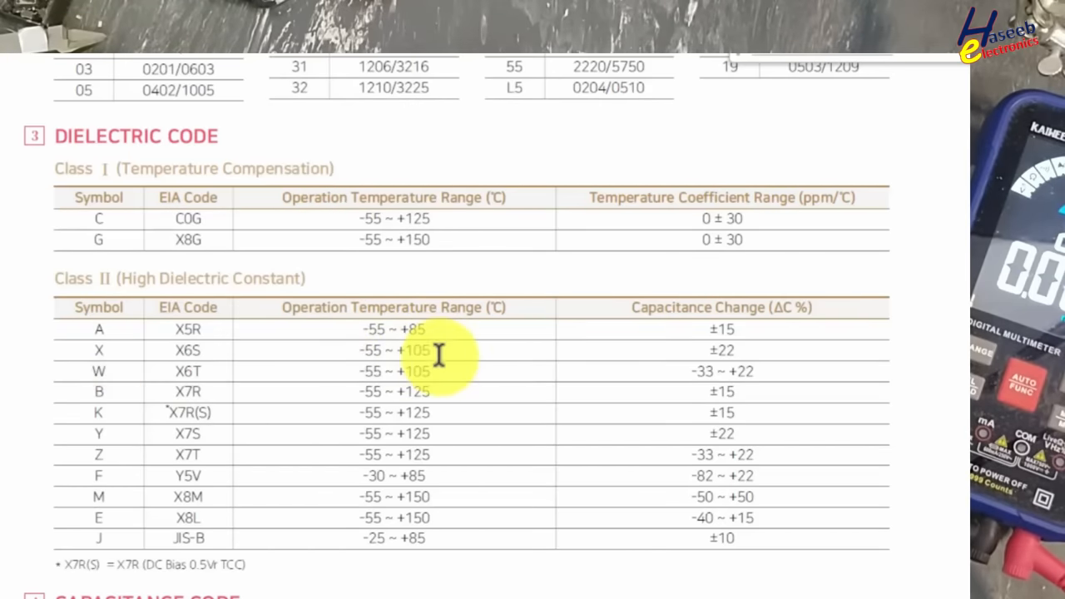
mouse_move(116, 562)
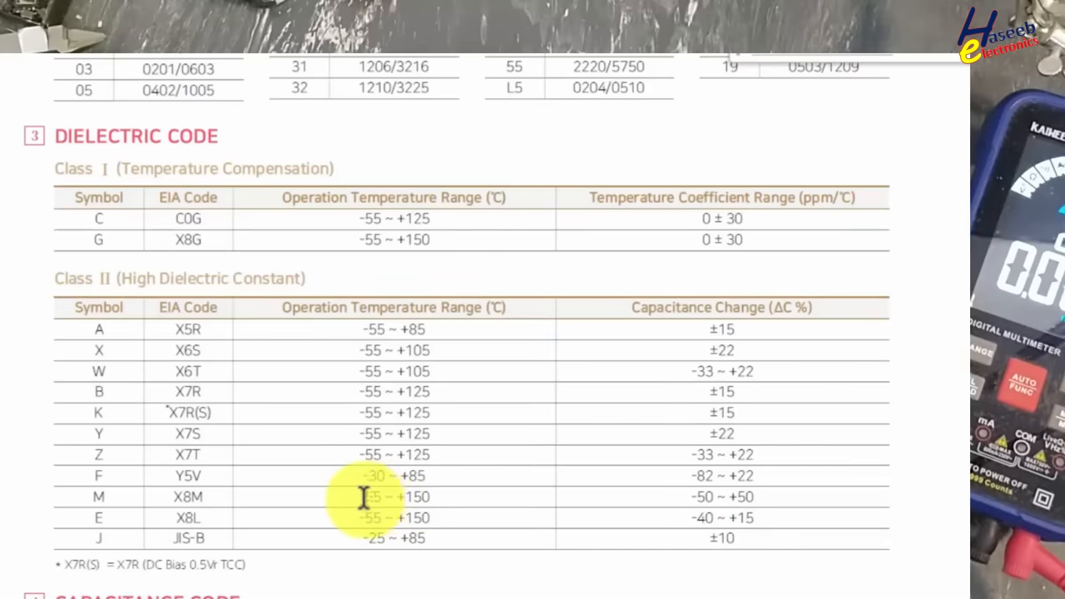
double_click(392, 495)
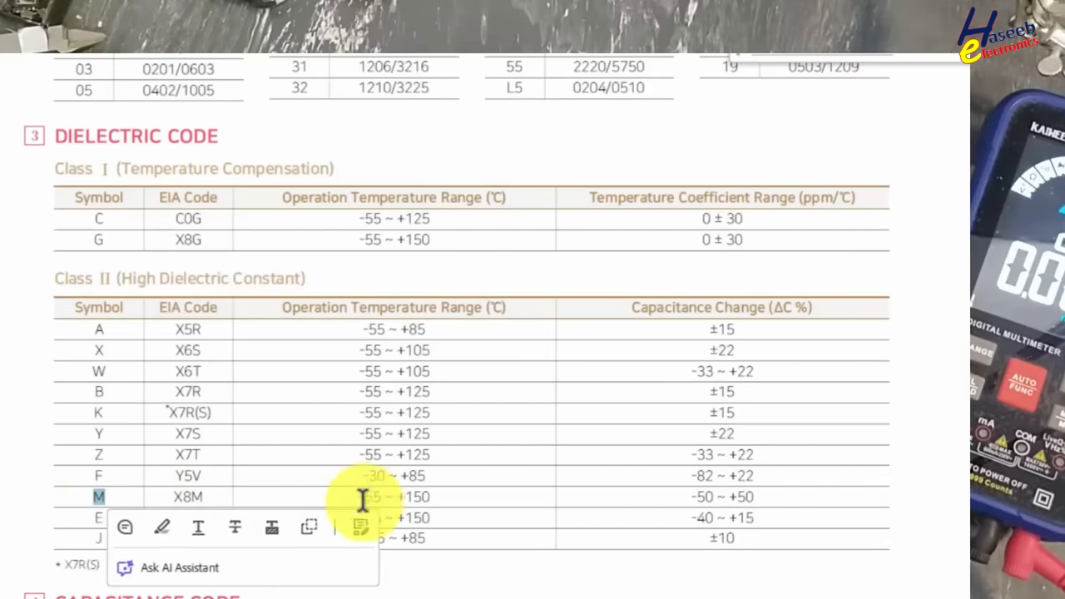
Scroll past capacitance and tolerance codes to the Rated Voltage Code table (S 2.5Vdc to K 3kVdc).
scroll("down", 3)
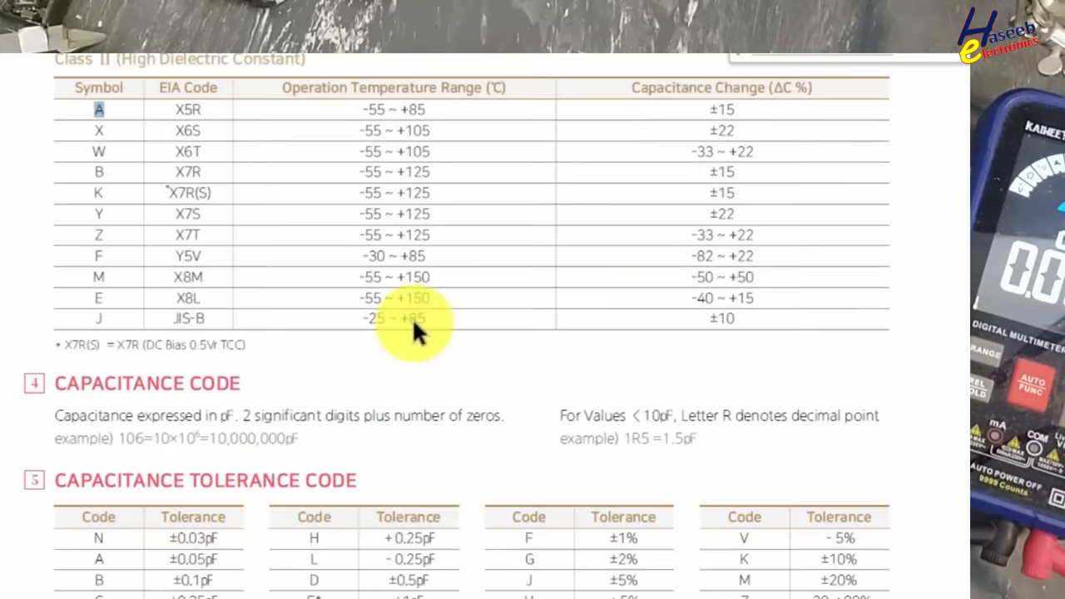
scroll("down", 3)
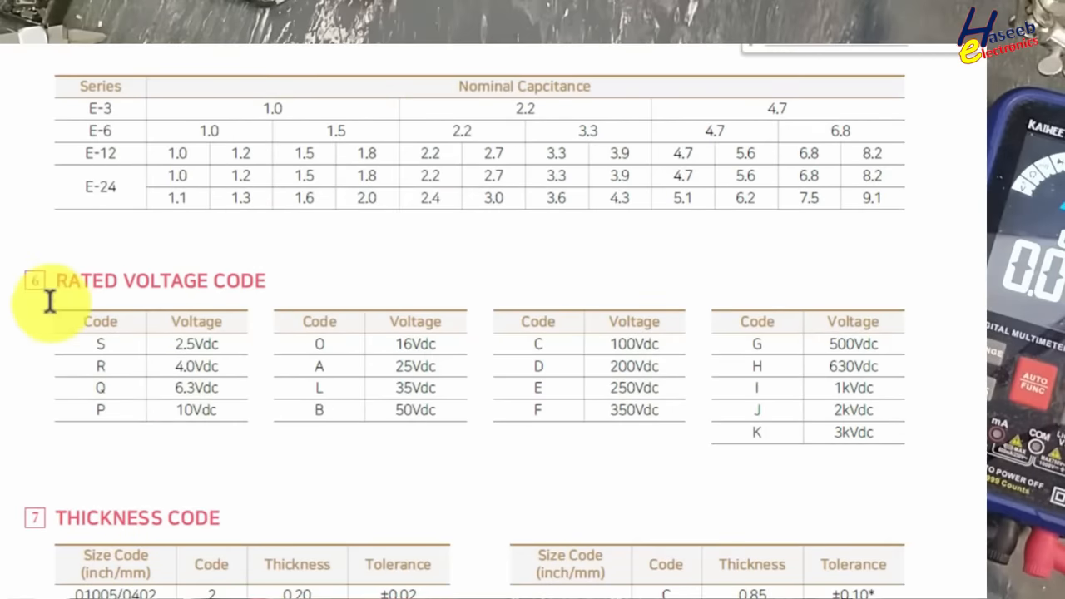